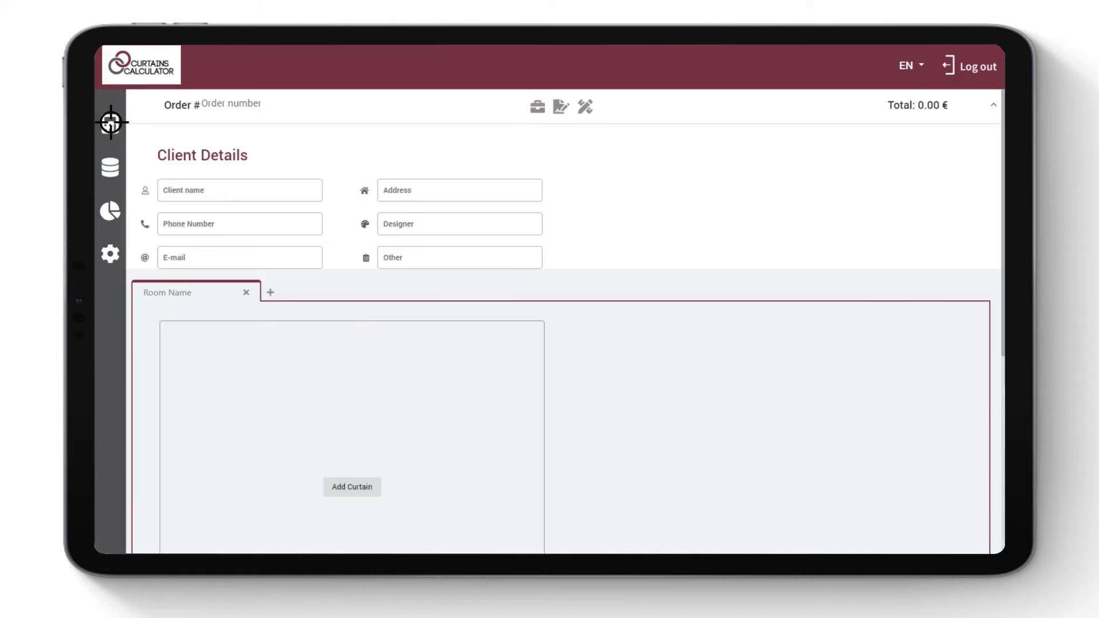
# Enter order number 1234 and collapse the Client Details section
pyautogui.write('1234')
pyautogui.write('Der')
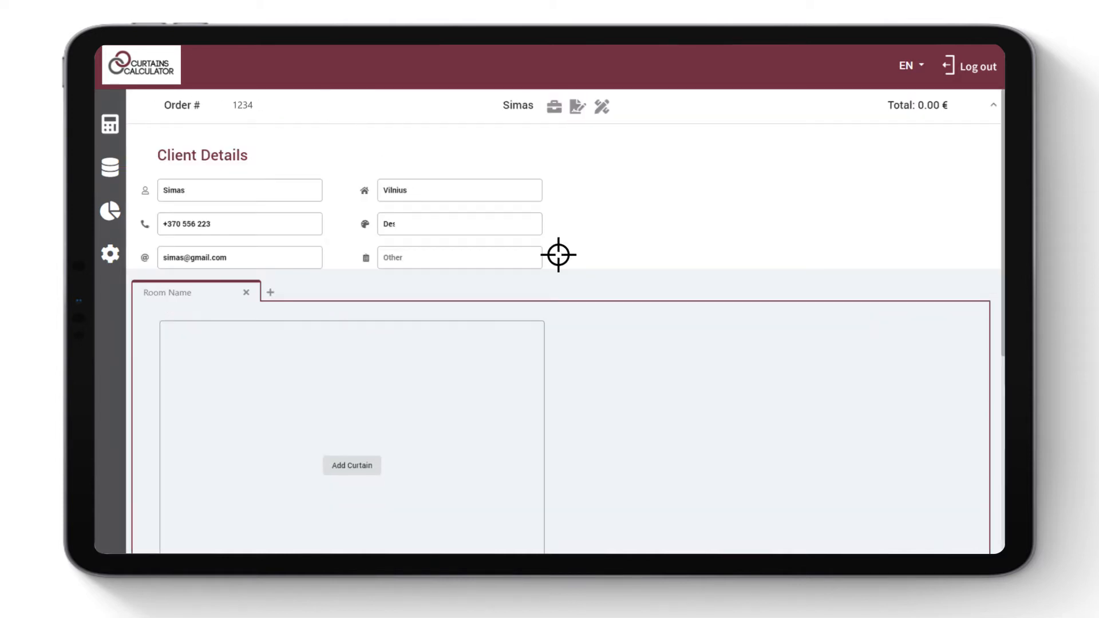
pyautogui.click(992, 105)
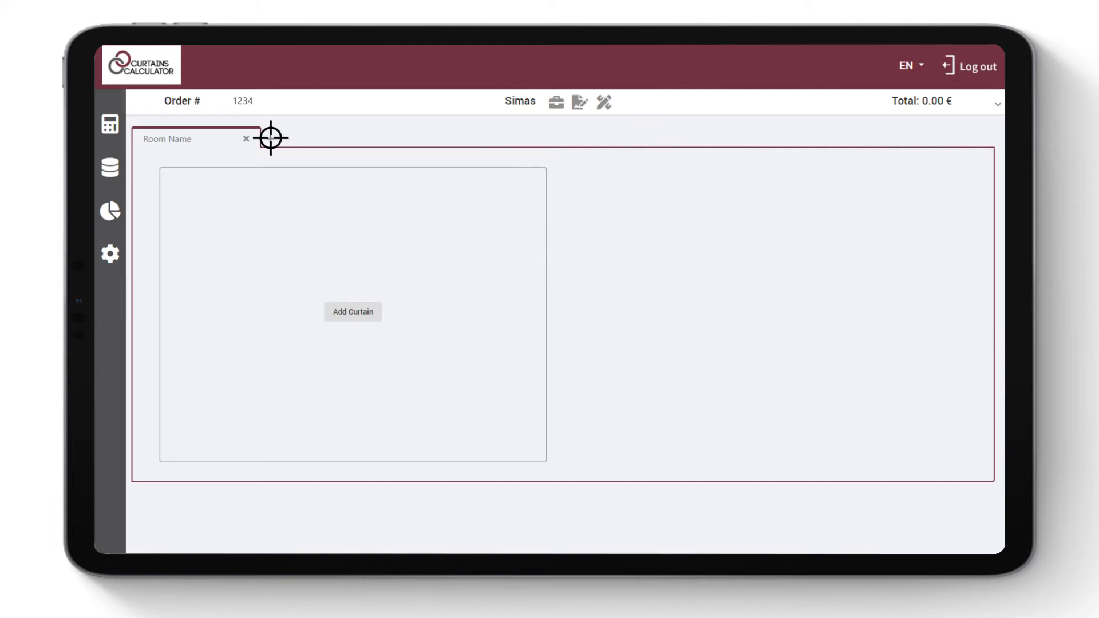
# Add a living room tab and give it a pleated Sheer & Shades curtain
pyautogui.click(269, 138)
pyautogui.write('living room')
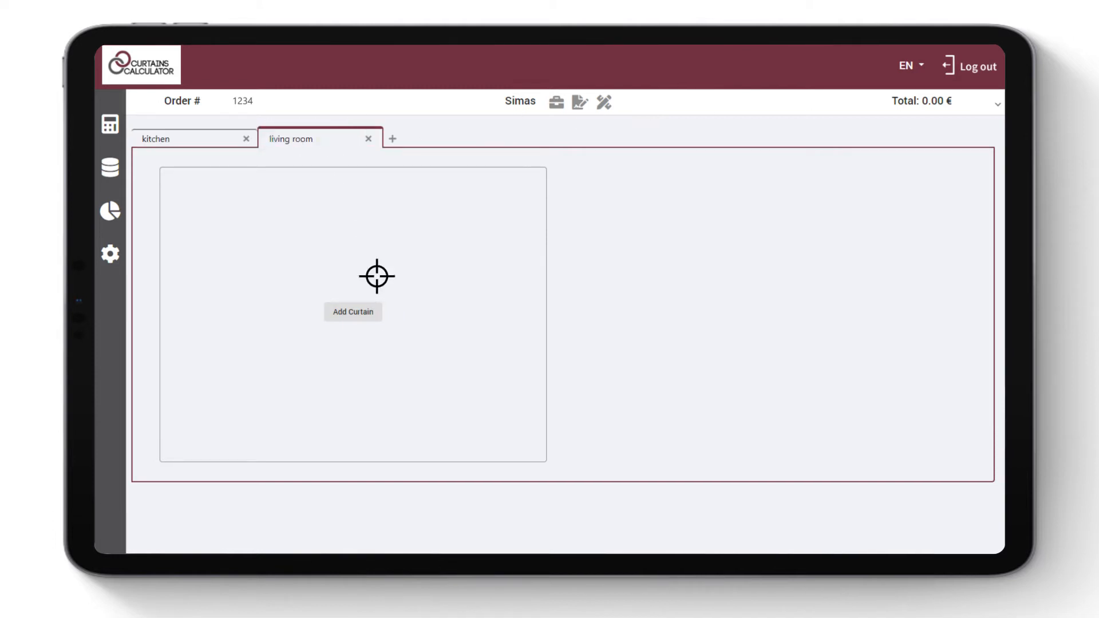
pyautogui.click(353, 311)
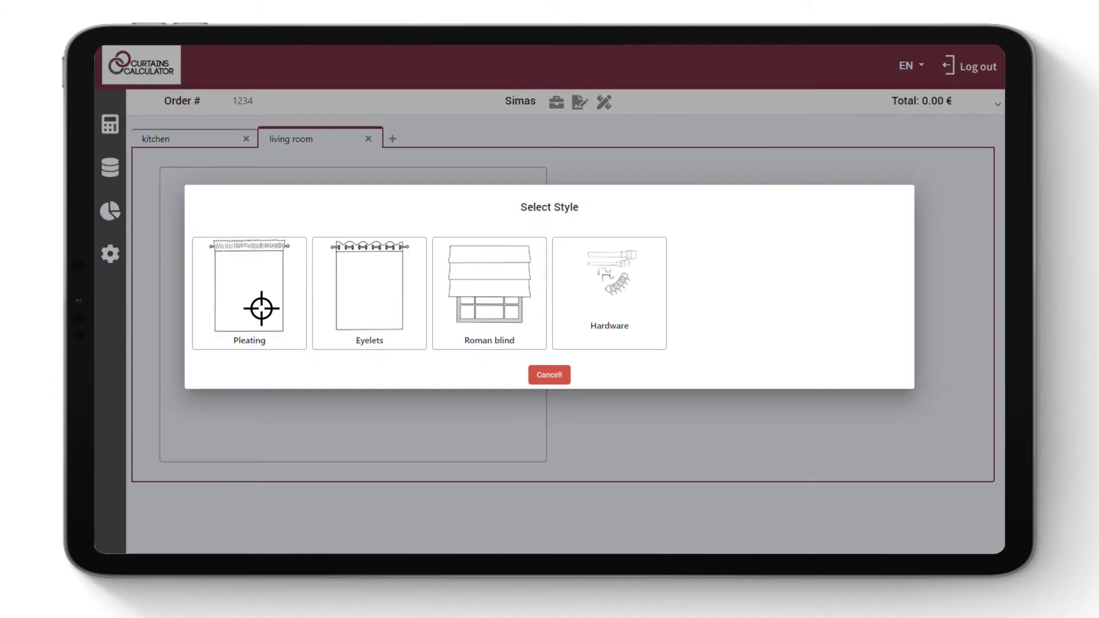
pyautogui.click(249, 294)
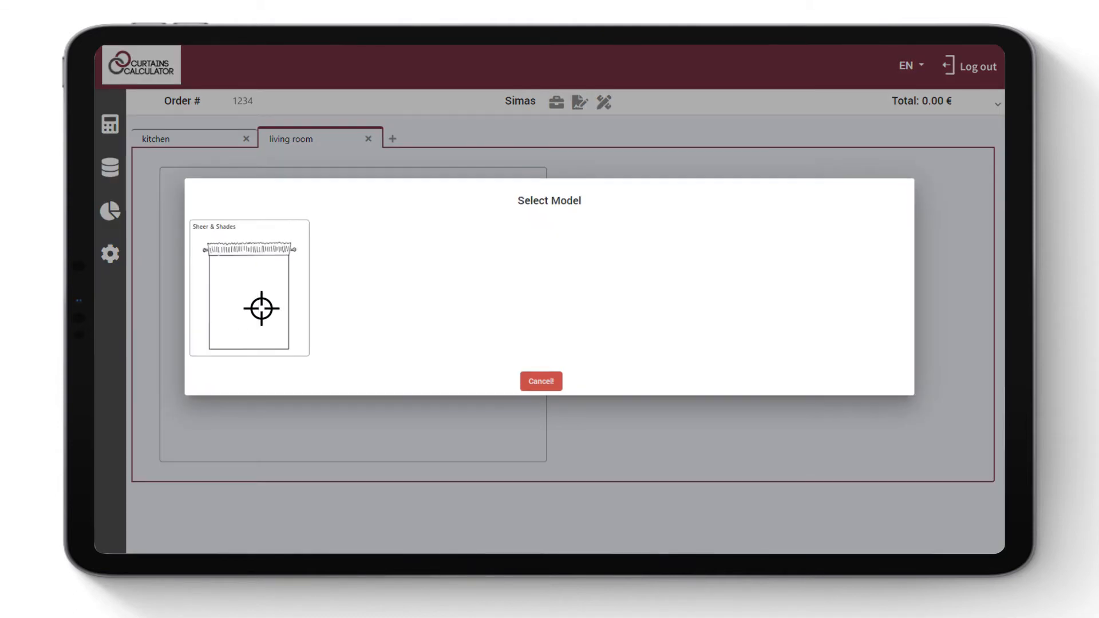
pyautogui.click(249, 308)
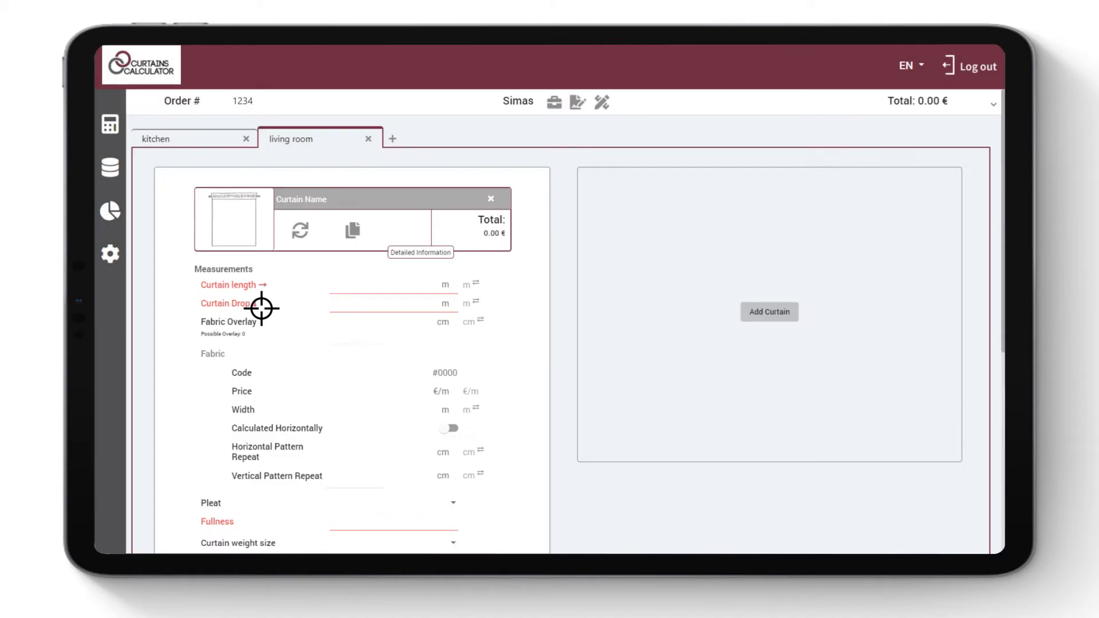
# Enter Curtain 1's measurements: 4.21 m length and 2.56 m drop
pyautogui.click(393, 284)
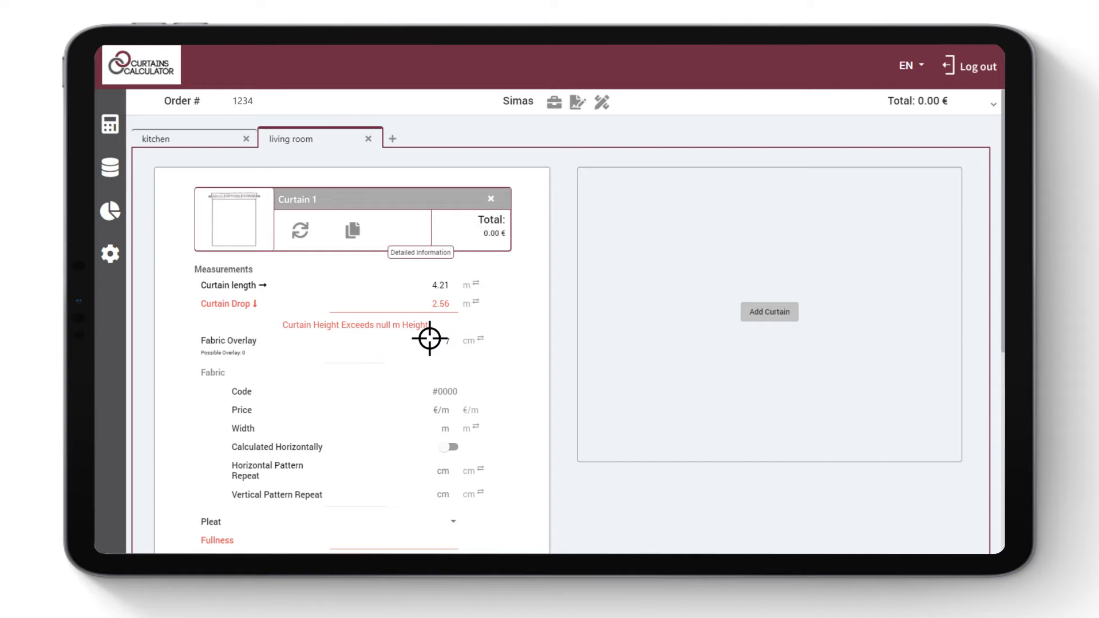
pyautogui.moveTo(373, 390)
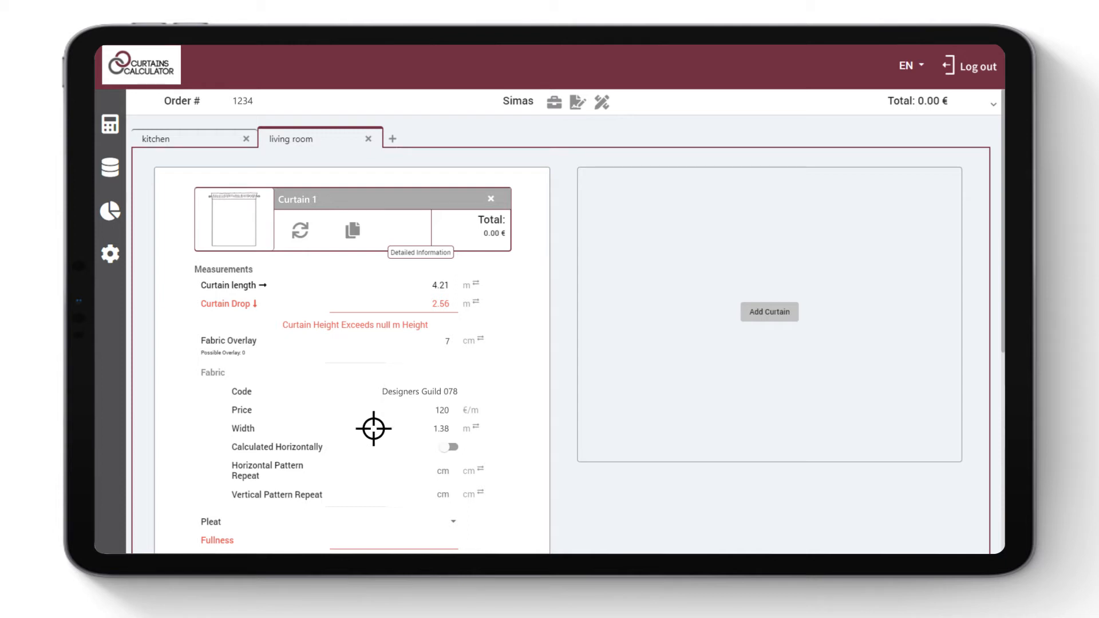
# Calculate Curtain 1 vertically with a 58 cm pattern repeat and pencil pleat 5cm header
pyautogui.scroll(-3)
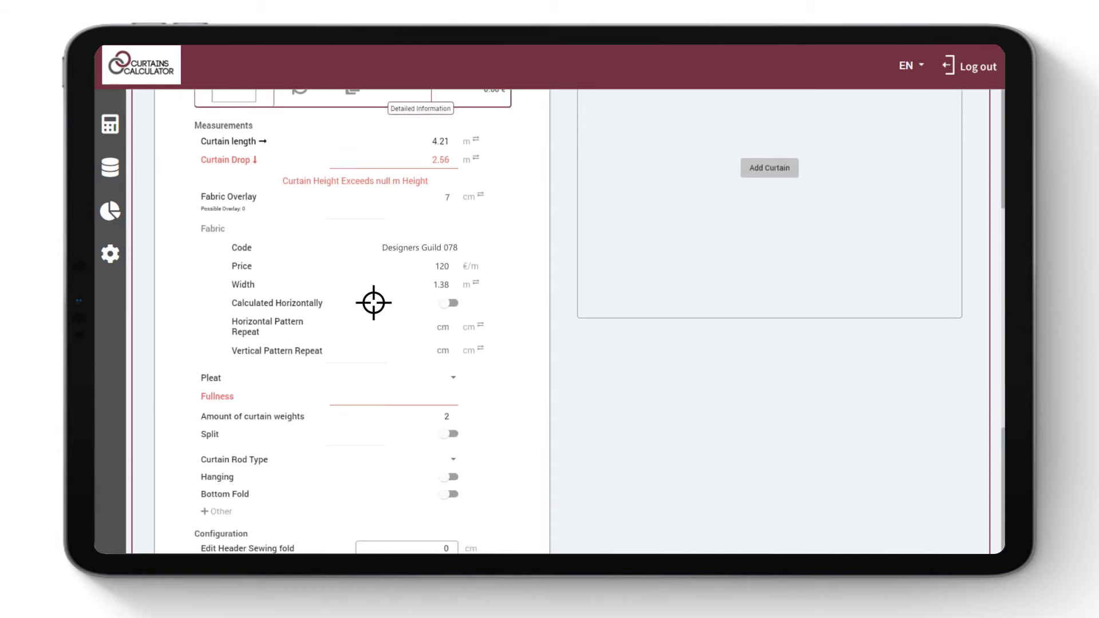
pyautogui.moveTo(397, 303)
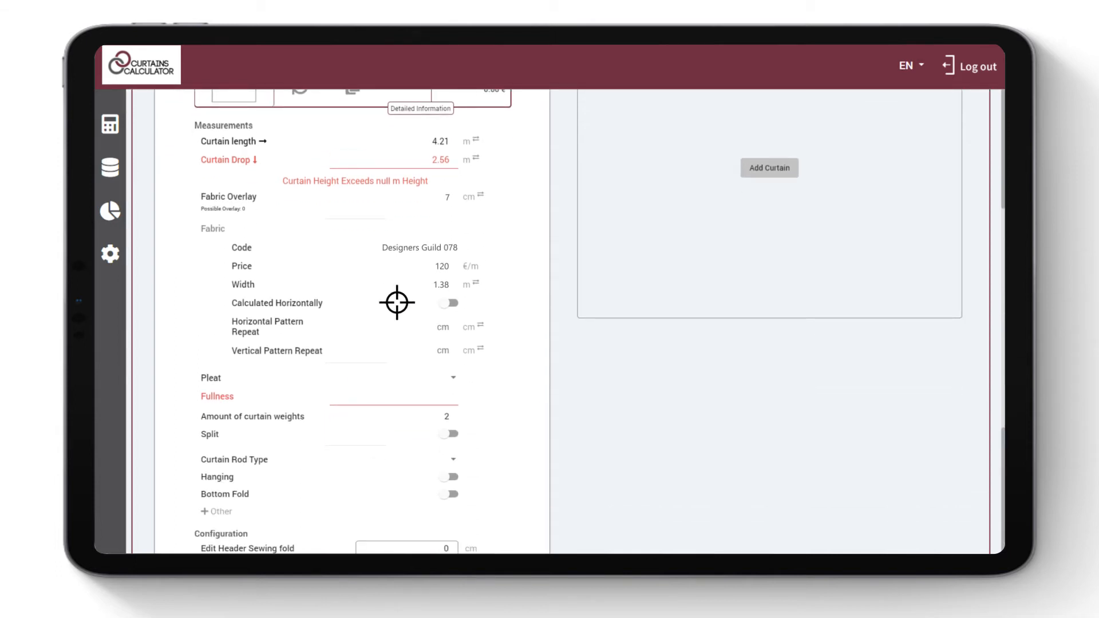
pyautogui.click(447, 303)
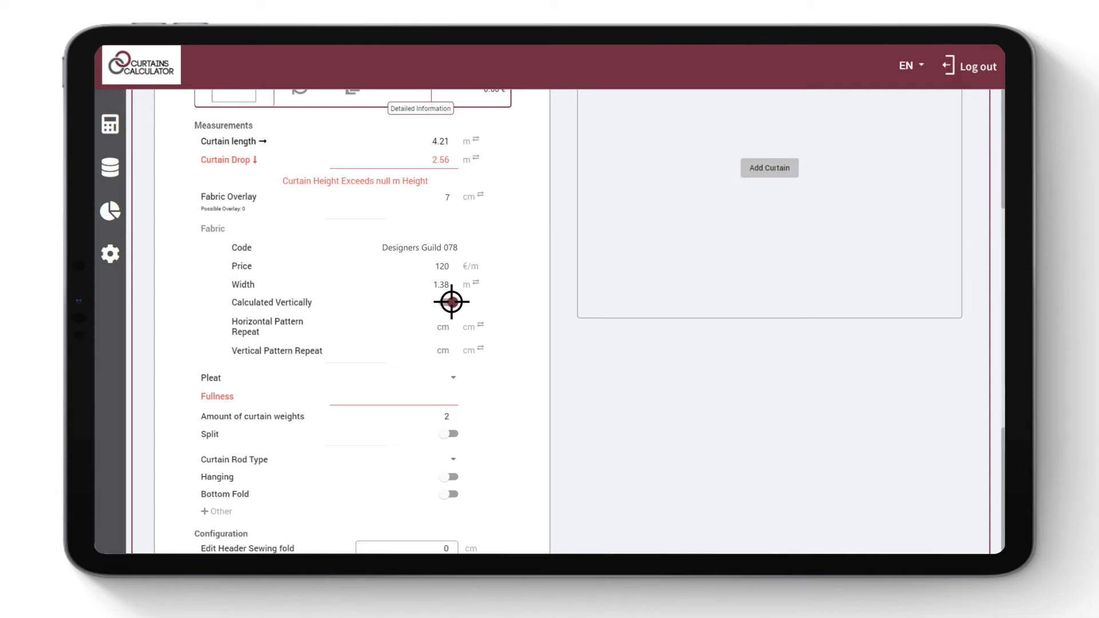
pyautogui.click(446, 302)
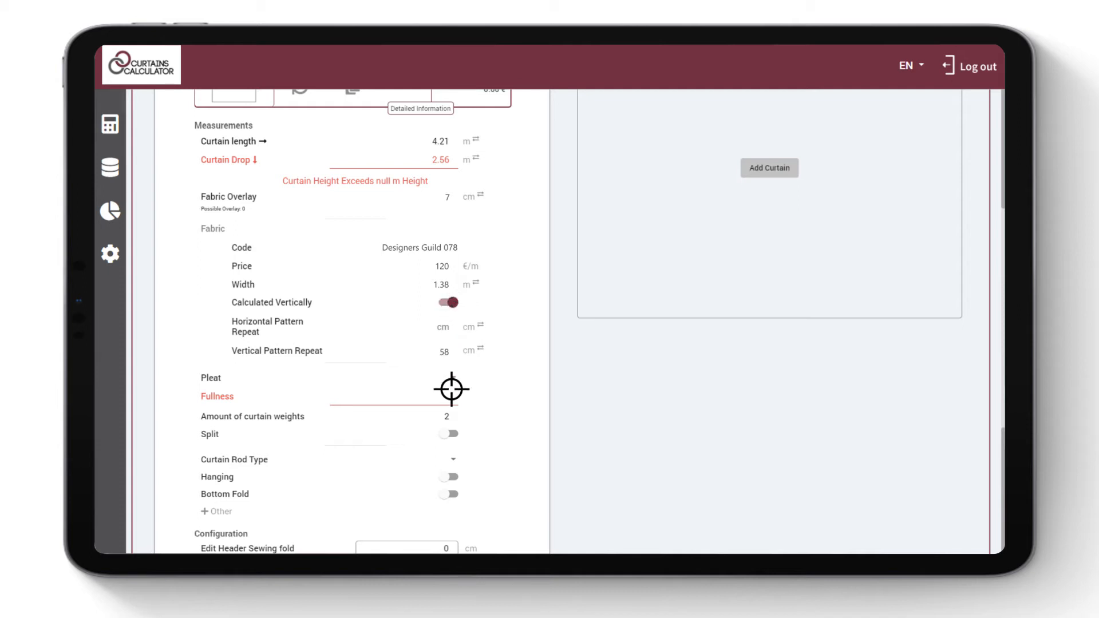
pyautogui.click(384, 378)
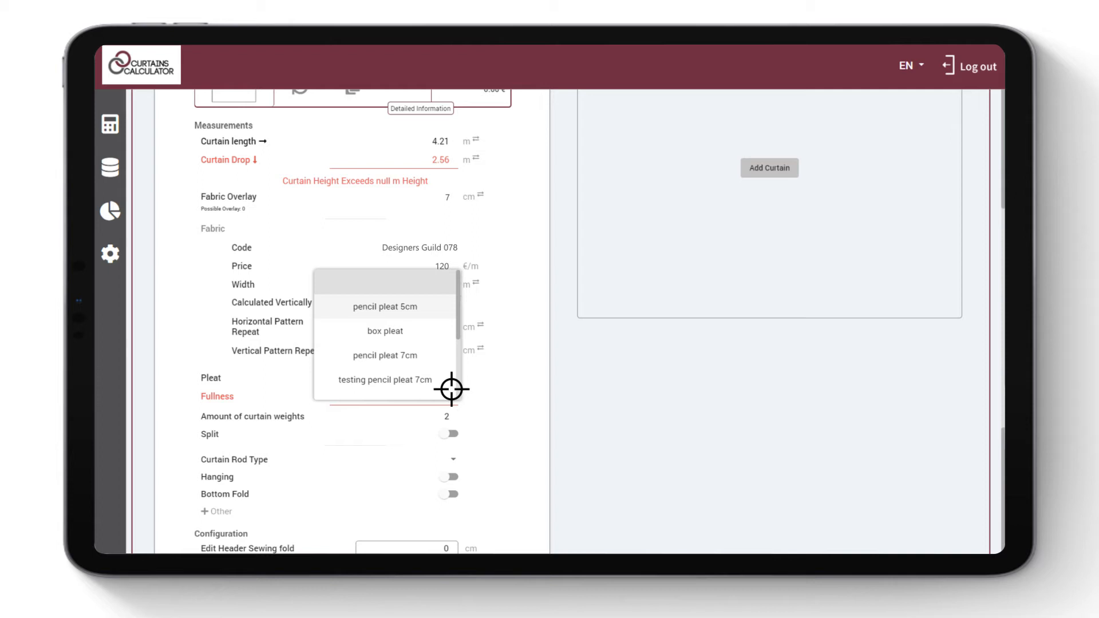
pyautogui.click(384, 306)
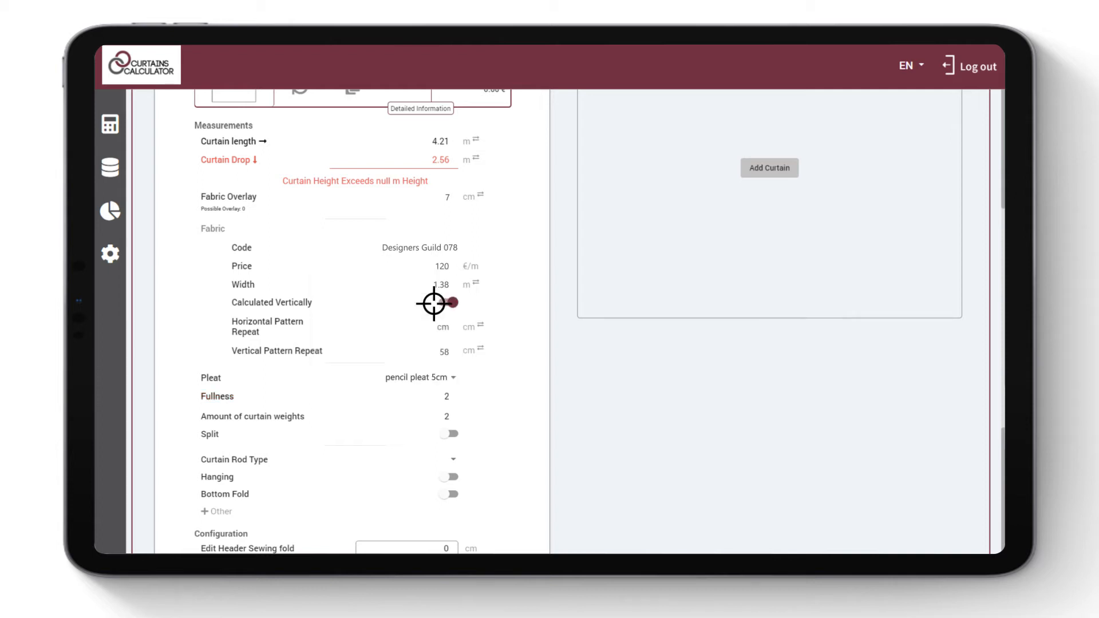
pyautogui.click(447, 302)
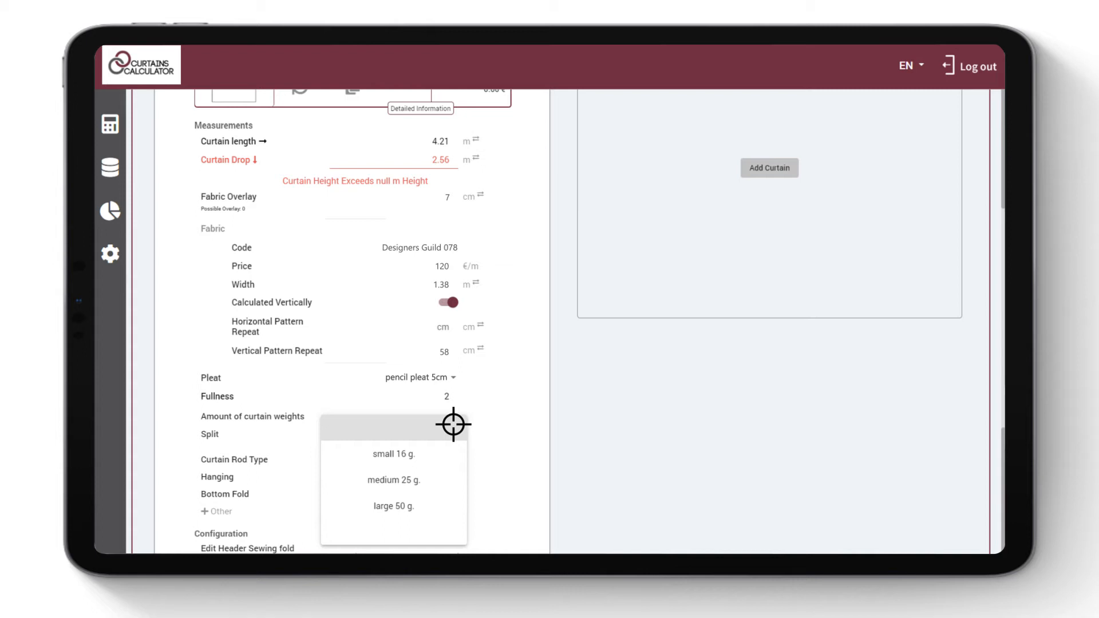
# Split Curtain 1 into two panels, with 1.78 entered as the split position
pyautogui.click(393, 453)
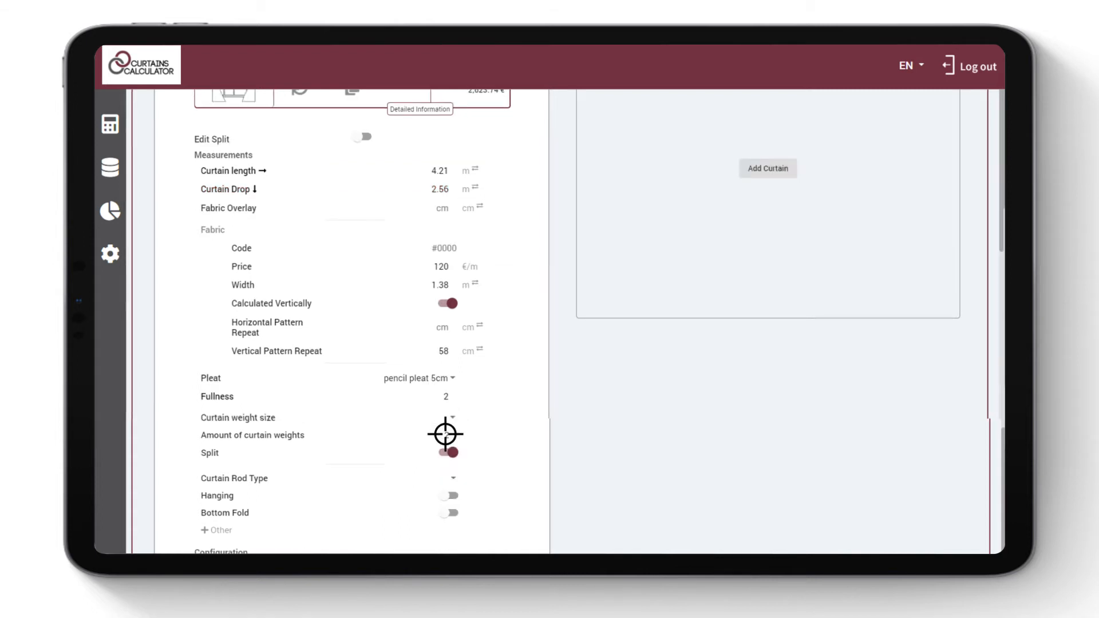
pyautogui.scroll(3)
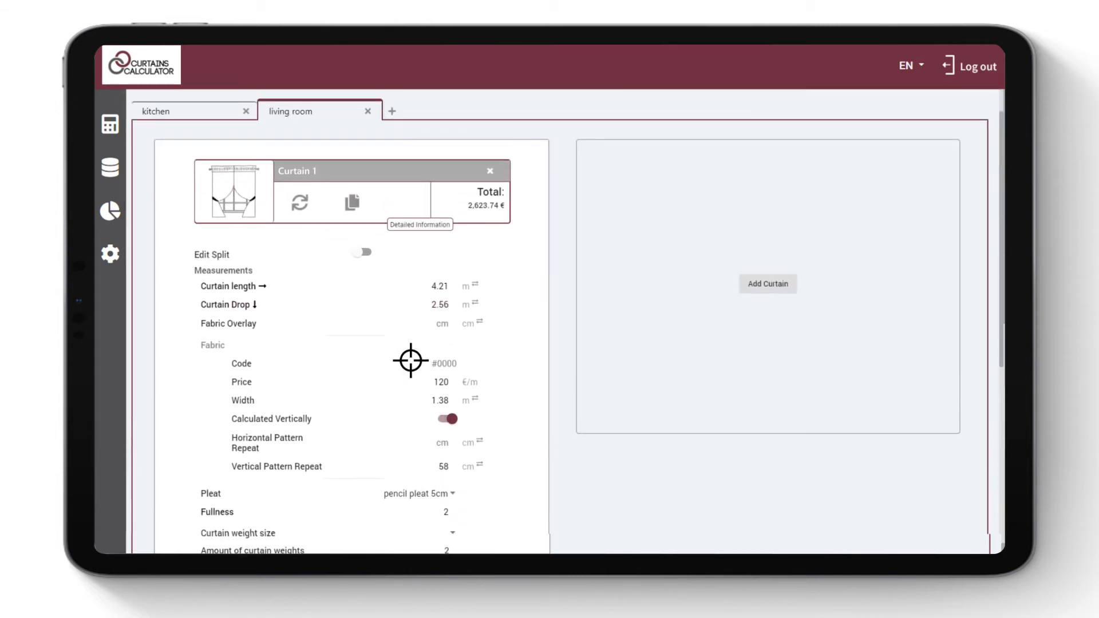
pyautogui.click(362, 252)
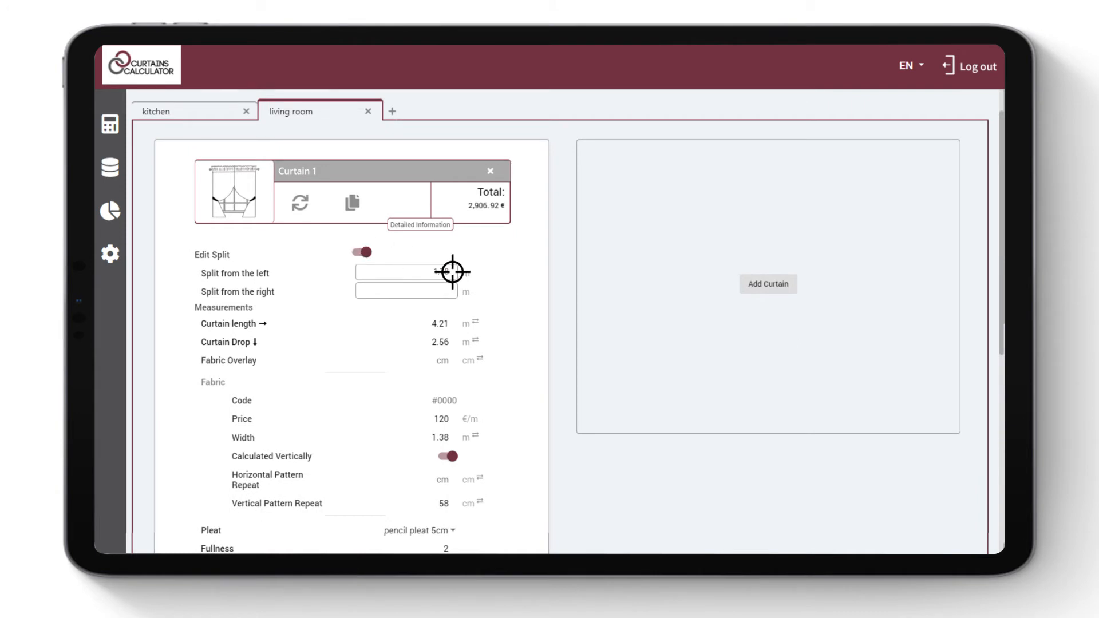
pyautogui.write('1.78')
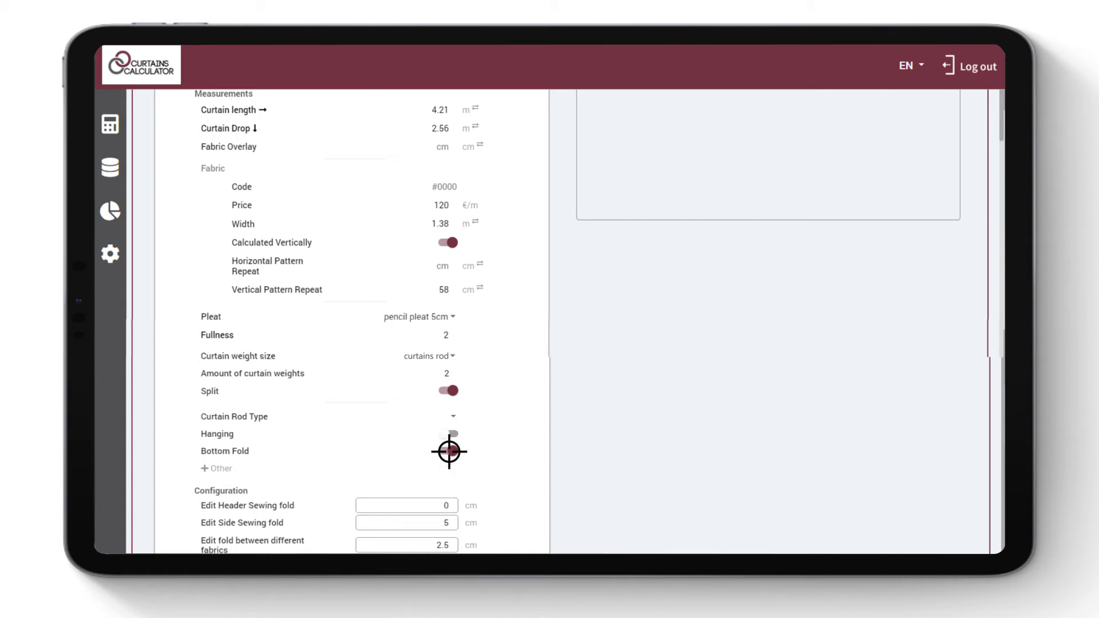
# Enable Curtain 1's bottom fold and review the 2,903.72 € living-room invoice
pyautogui.click(449, 450)
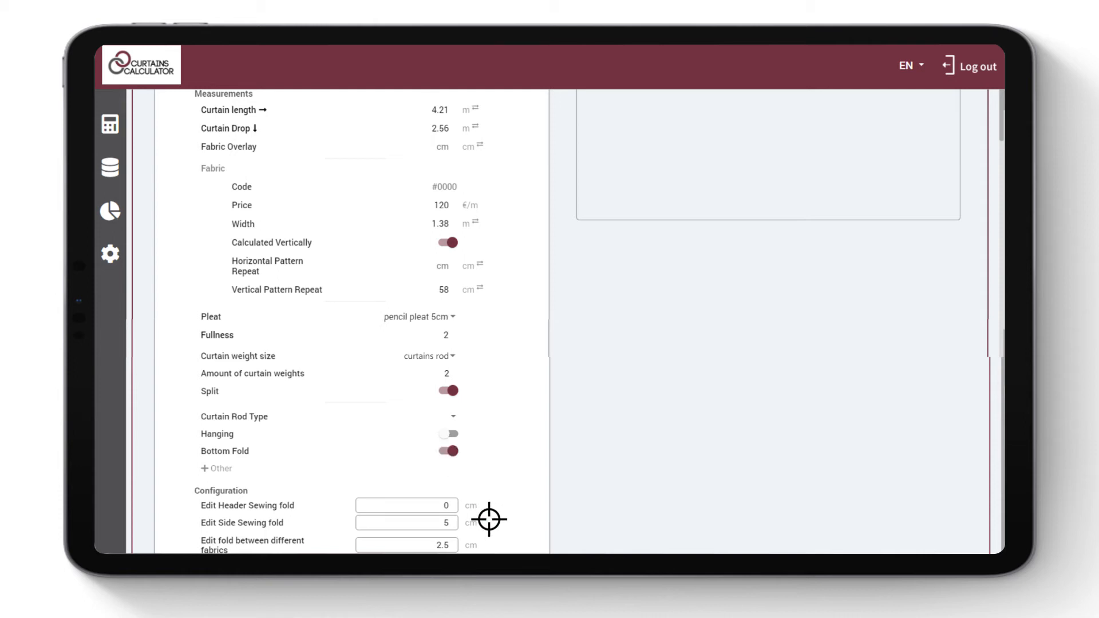
pyautogui.click(447, 450)
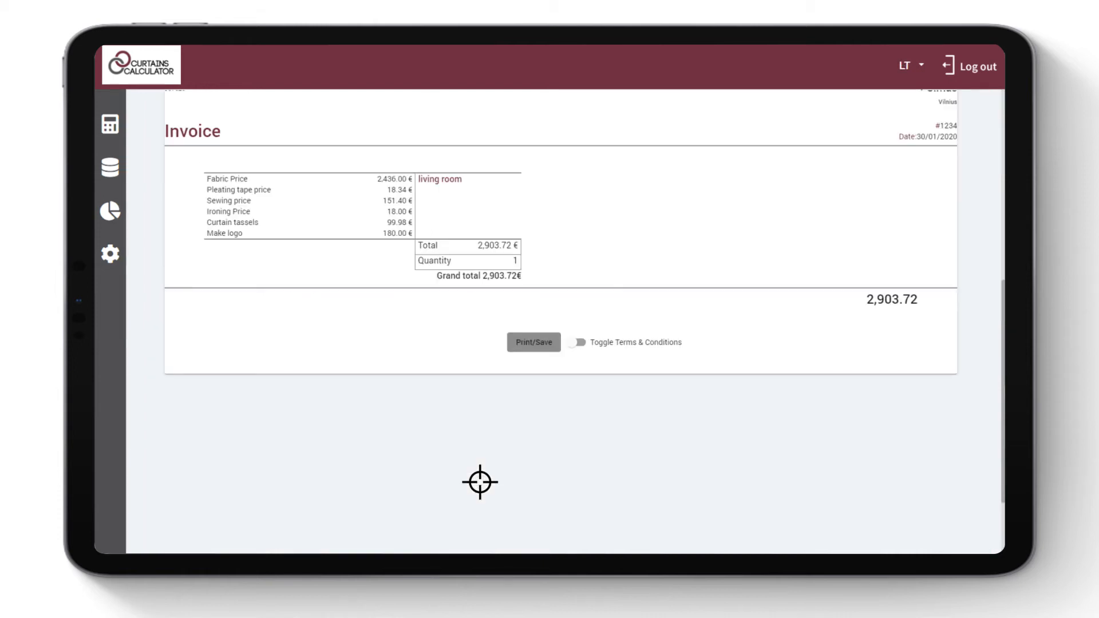
pyautogui.moveTo(199, 233)
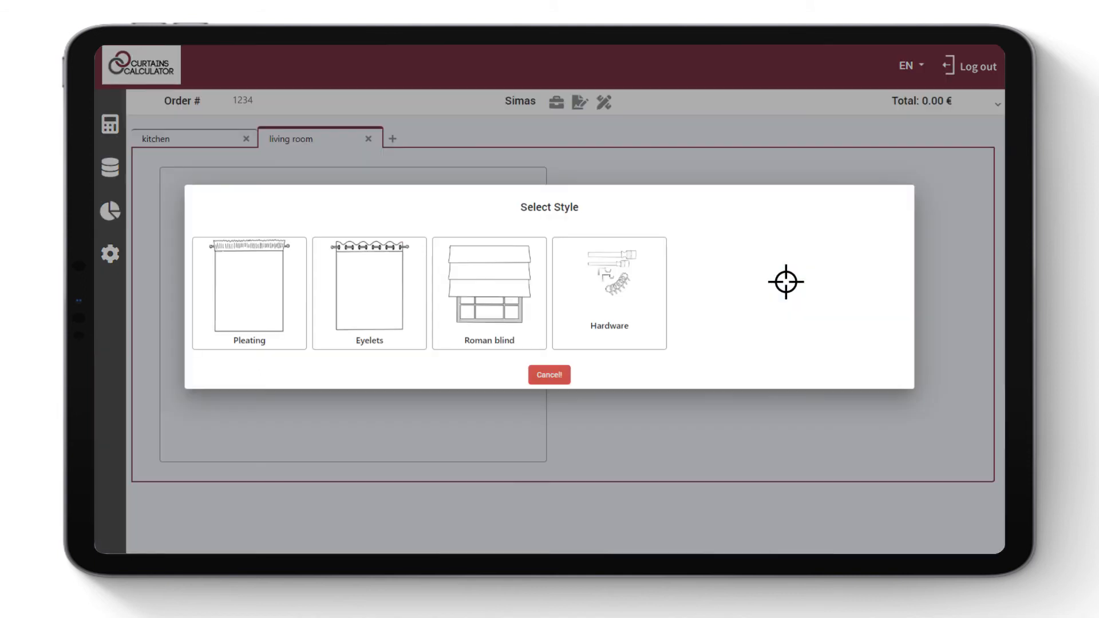
pyautogui.moveTo(633, 293)
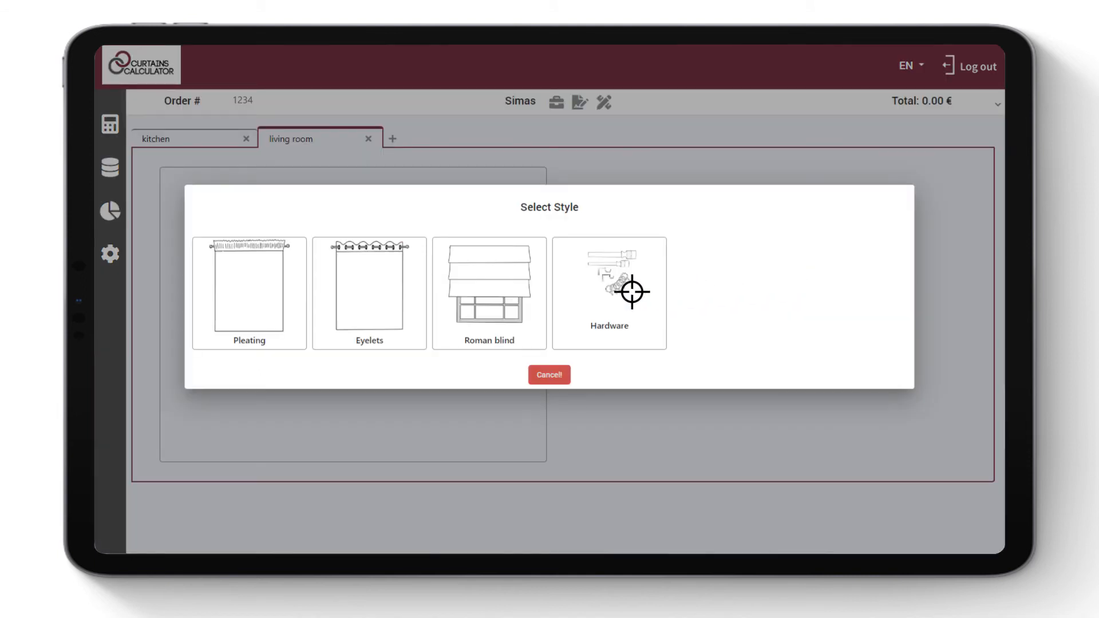
# Add a 'Living room cornices' hardware list with 2 ceiling eaves at 43 €
pyautogui.click(608, 293)
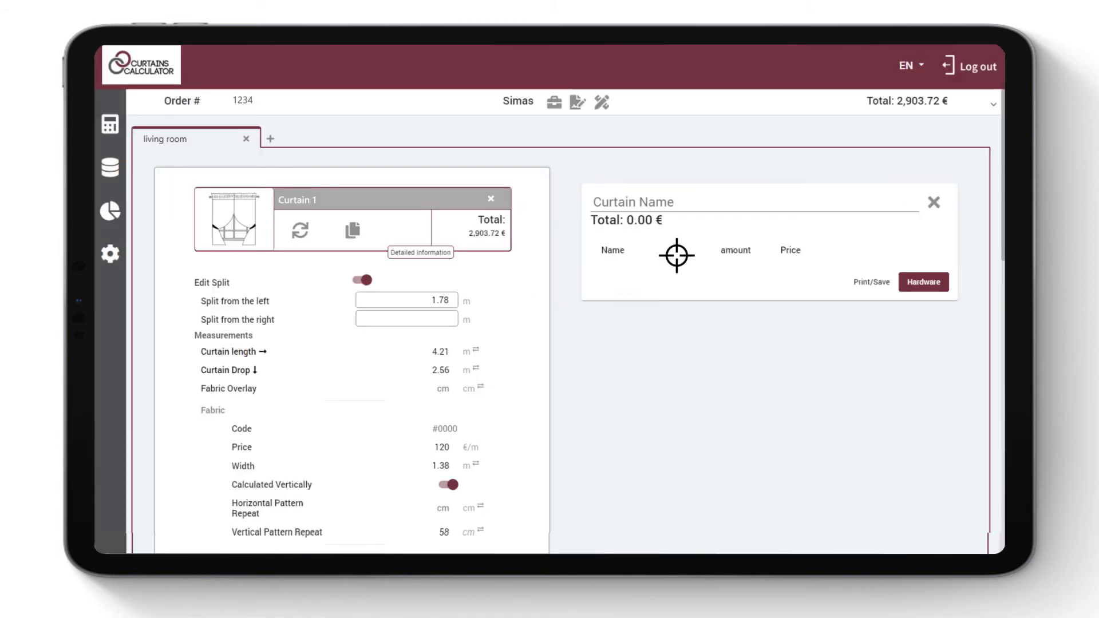
pyautogui.write('Living room cornices')
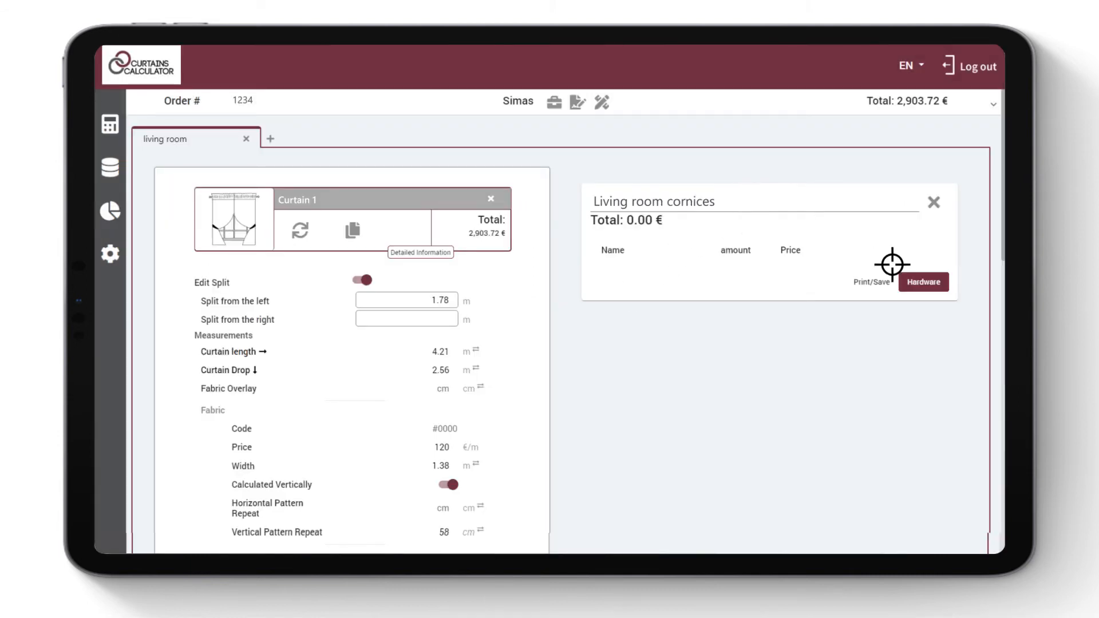
pyautogui.click(922, 282)
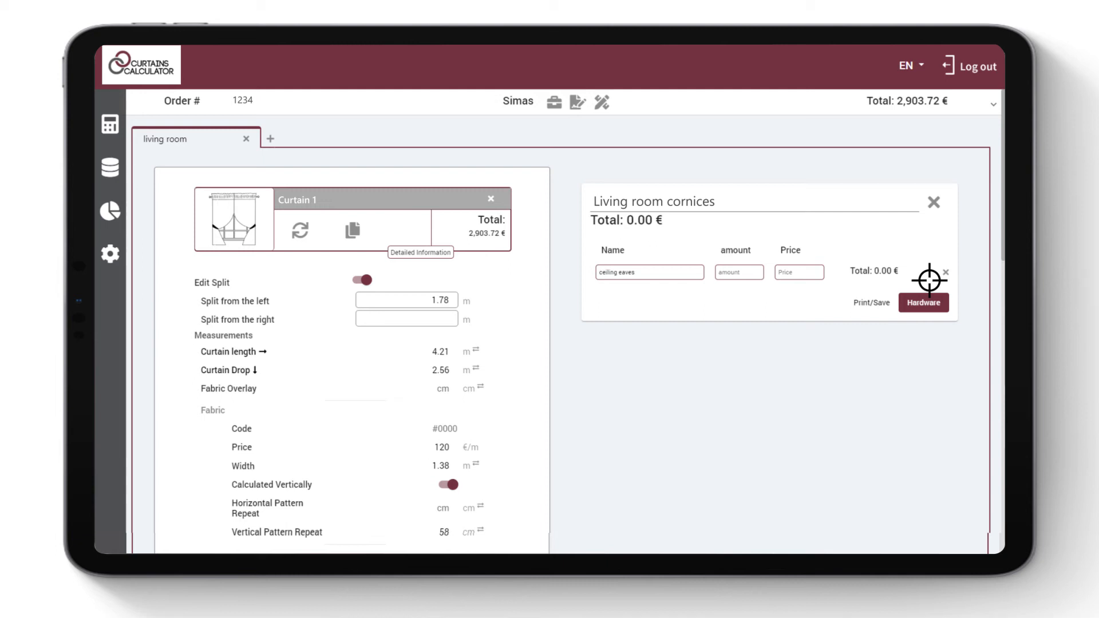
pyautogui.write('2')
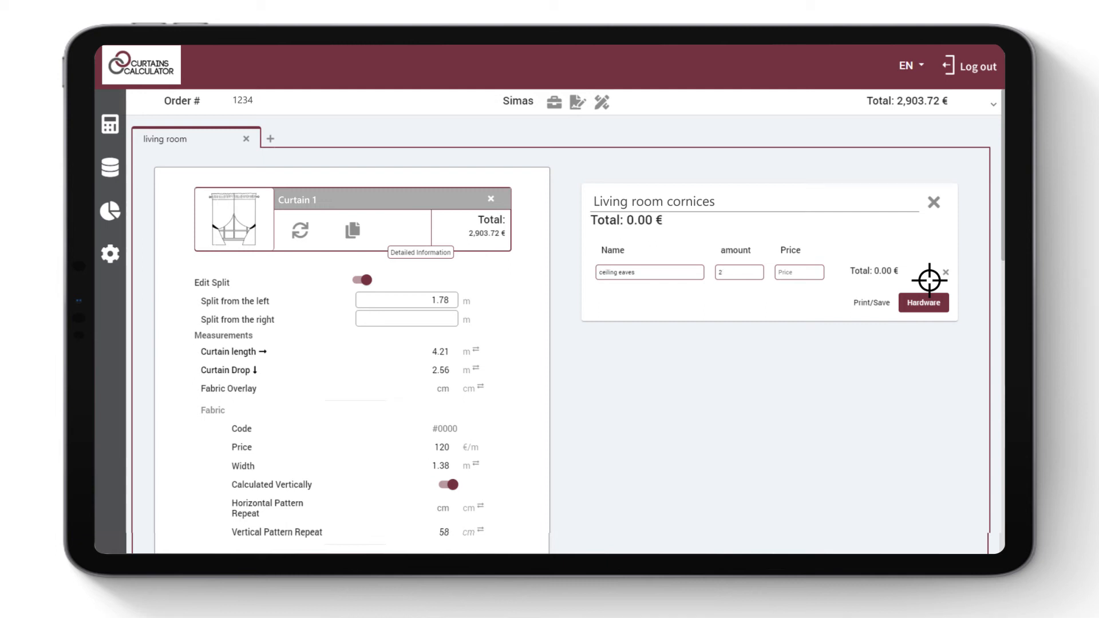
pyautogui.write('43')
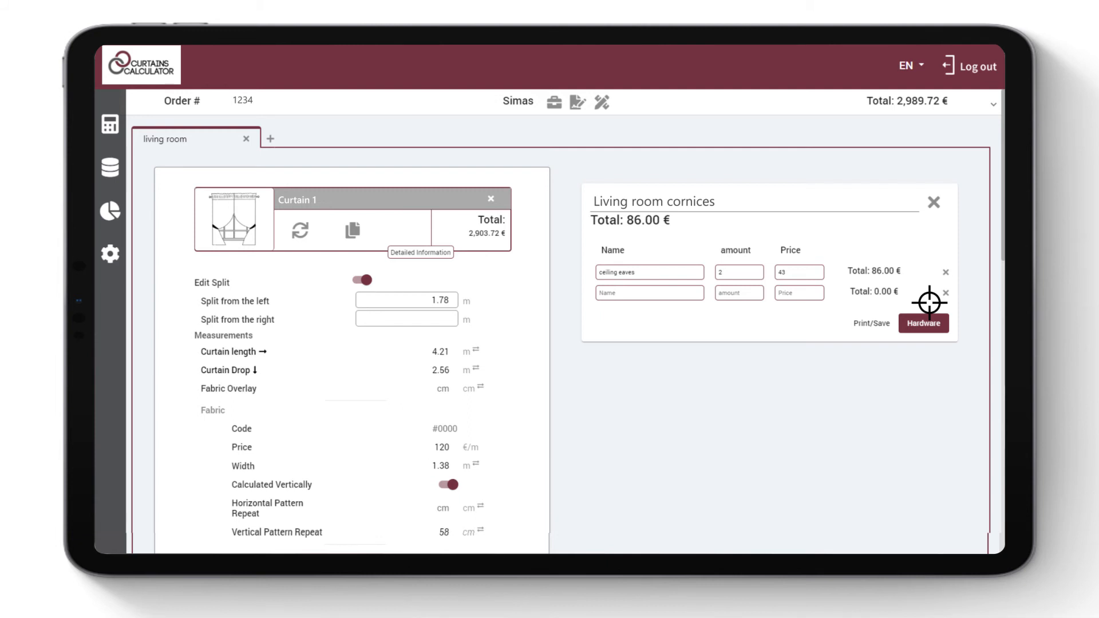
pyautogui.moveTo(525, 263)
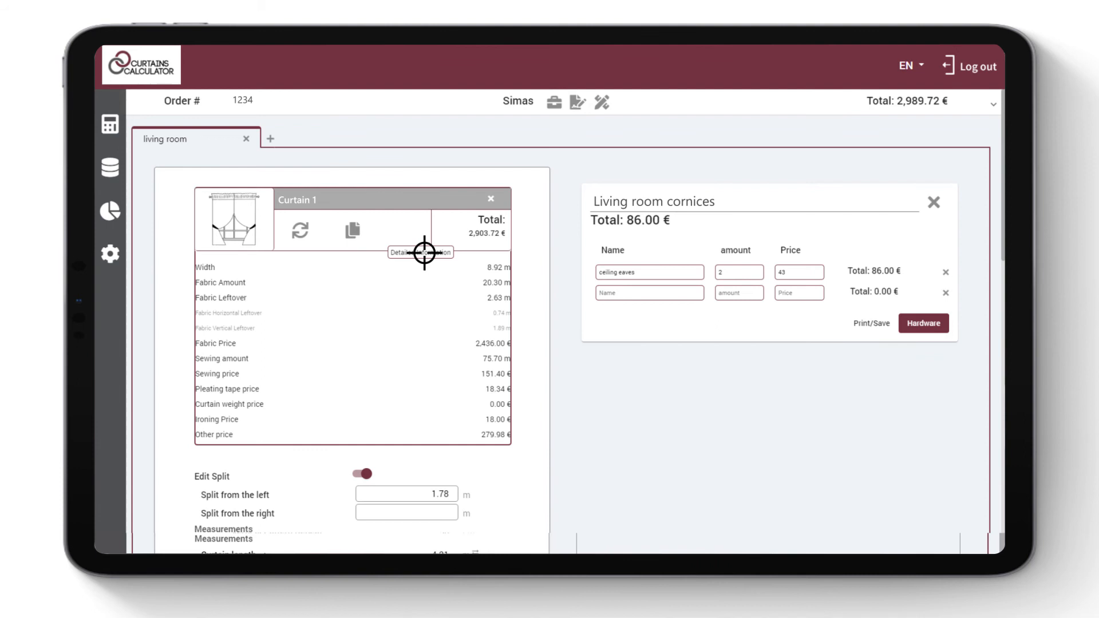
# Open the quote for order 1234 showing the 2,989.72 € grand total
pyautogui.click(552, 102)
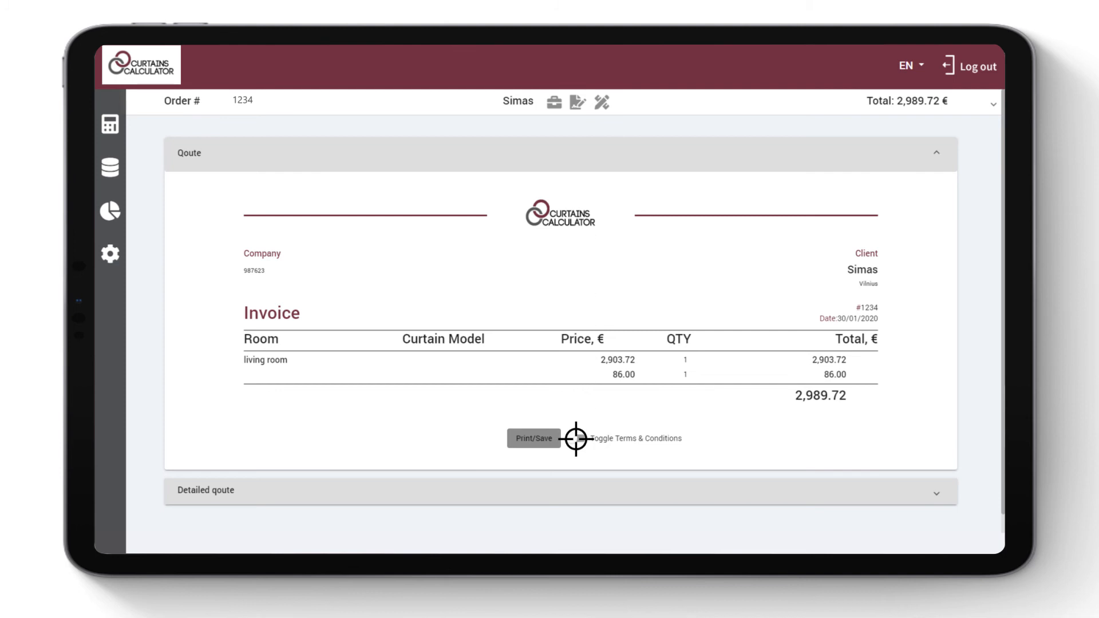
pyautogui.click(626, 438)
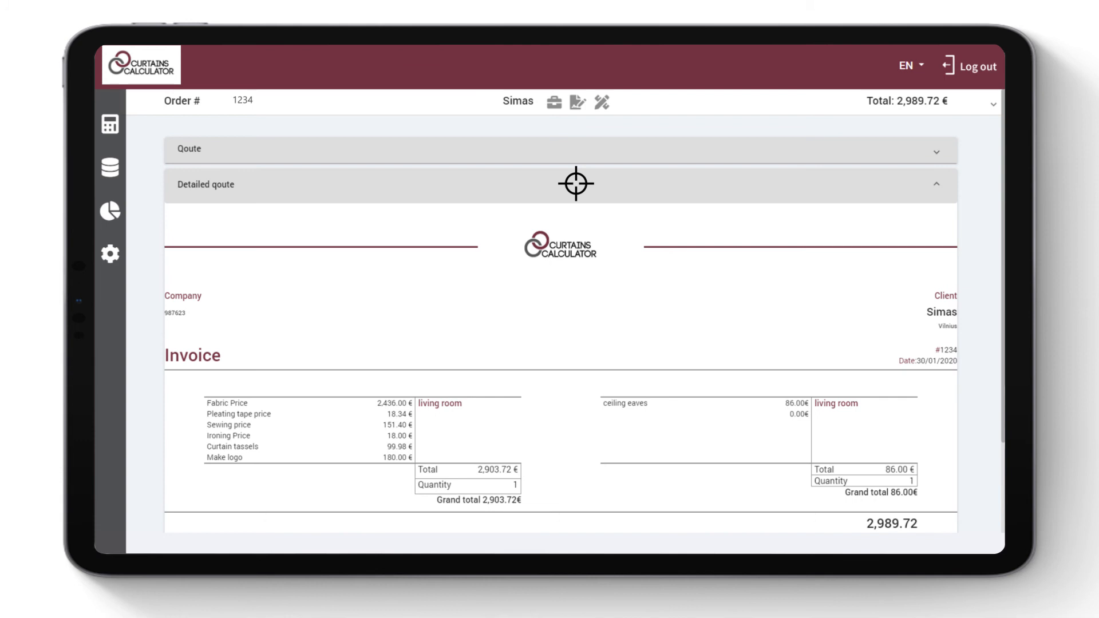
pyautogui.moveTo(638, 249)
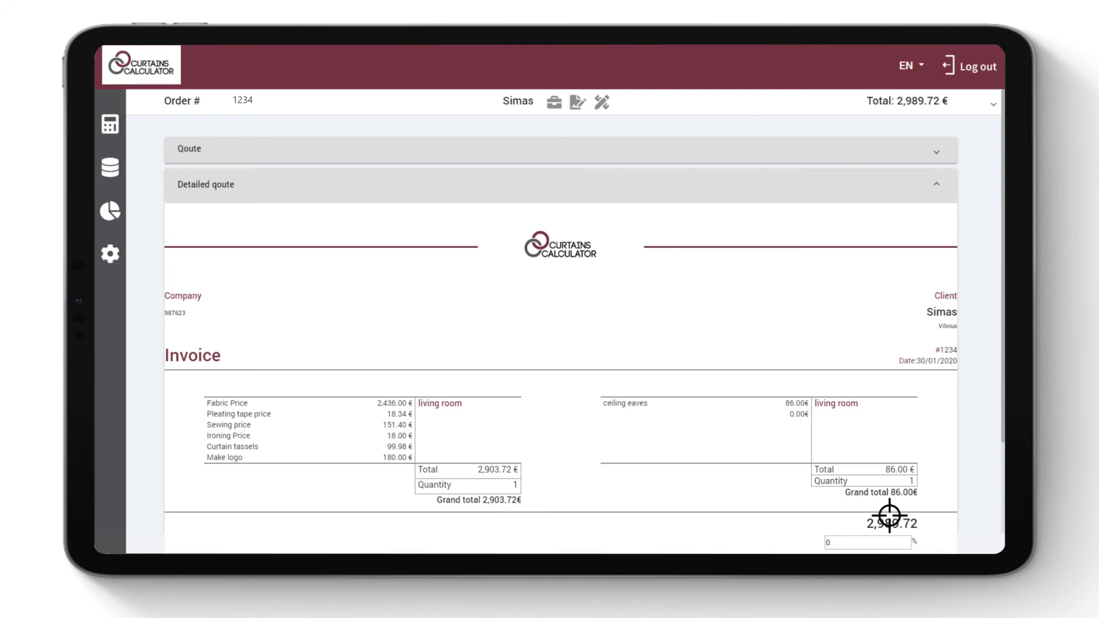
pyautogui.moveTo(868, 544)
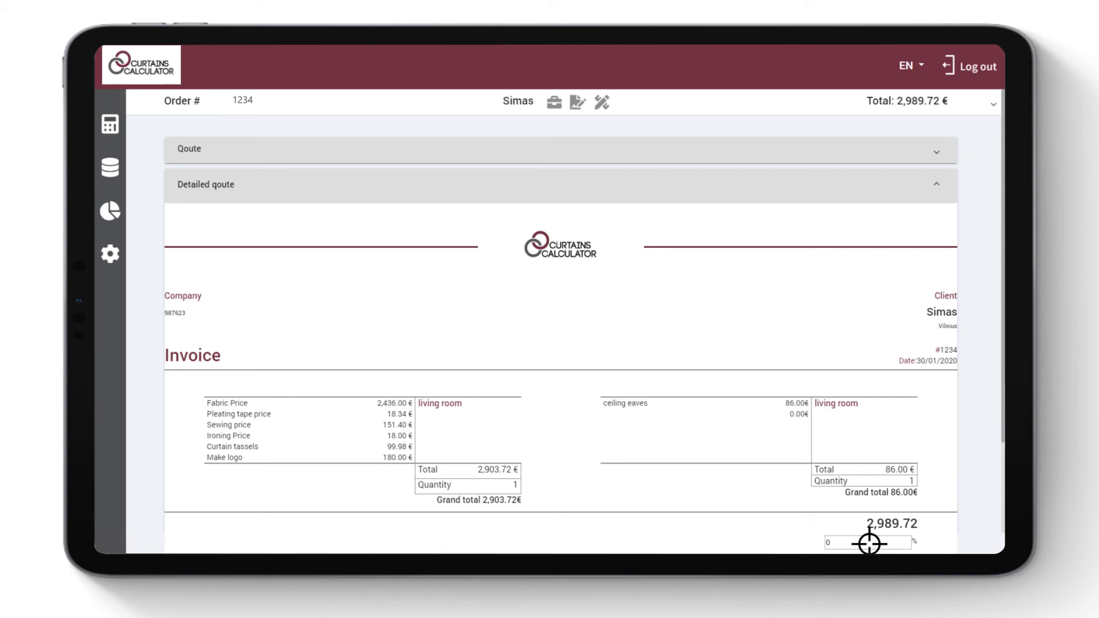
# Open the tailoring order for order 1234, listing client Simas and the living room curtain
pyautogui.click(575, 102)
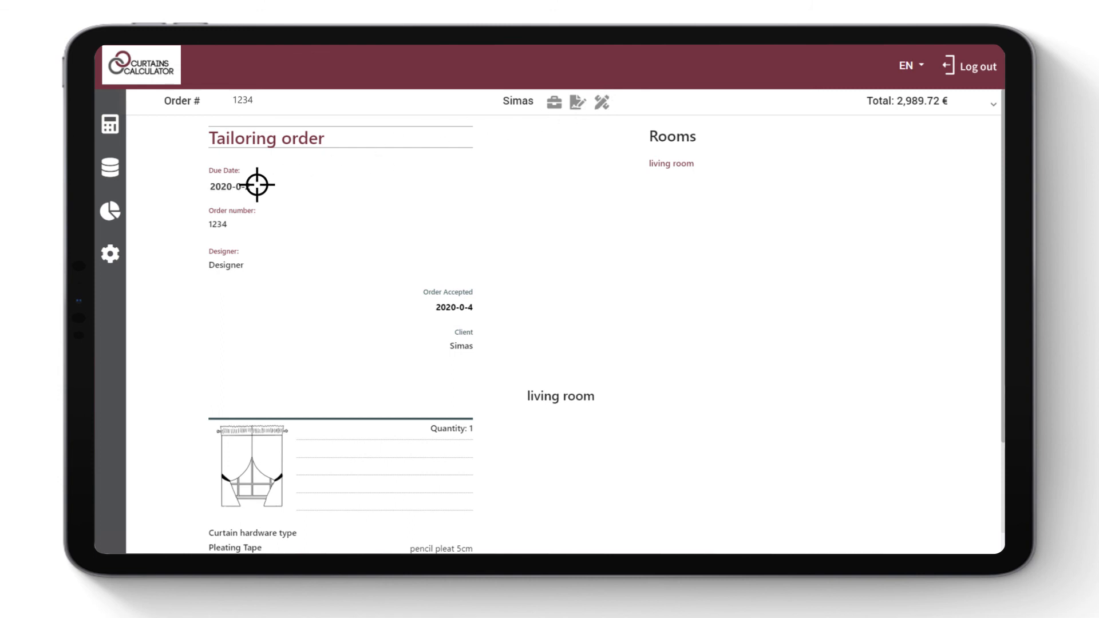
# Scroll through the tailoring order to review the living room curtain's price-free specifications
pyautogui.scroll(-3)
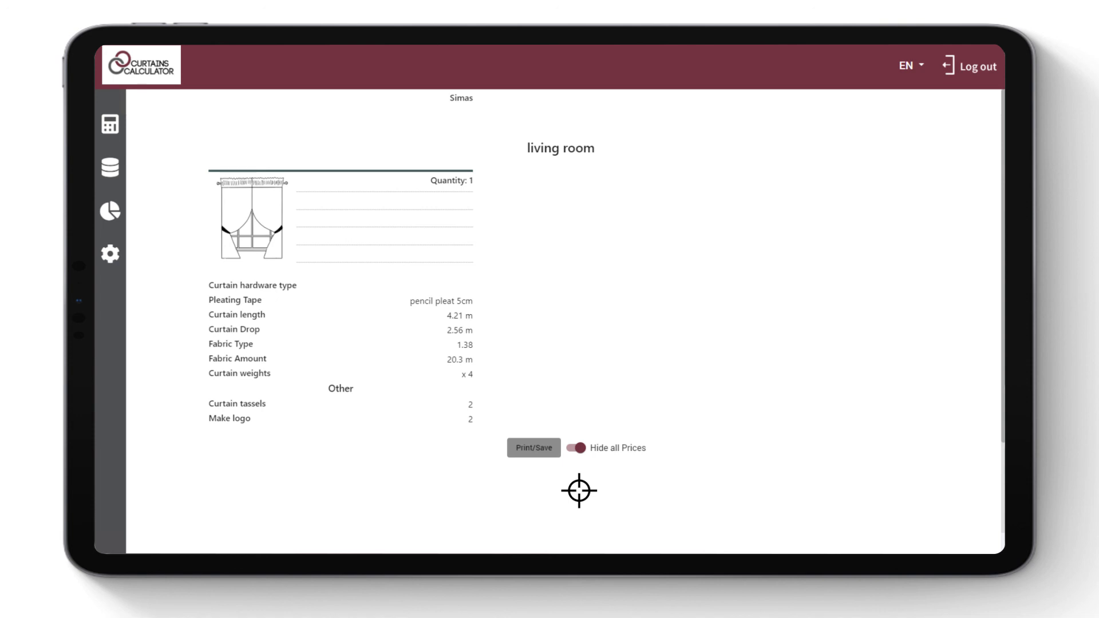
pyautogui.moveTo(532, 447)
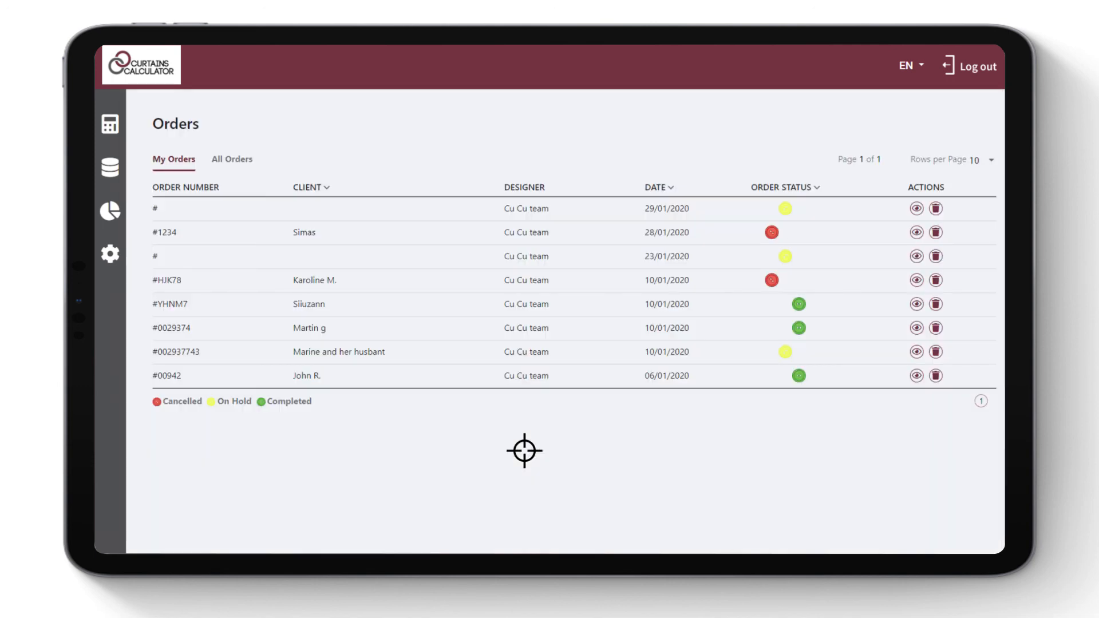
pyautogui.moveTo(936, 209)
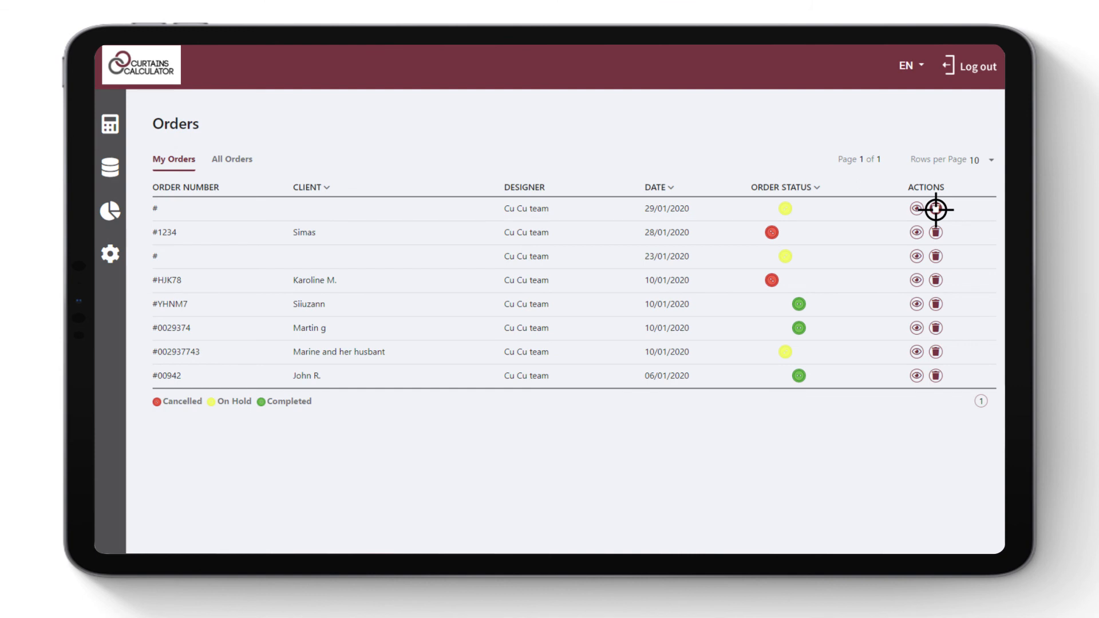